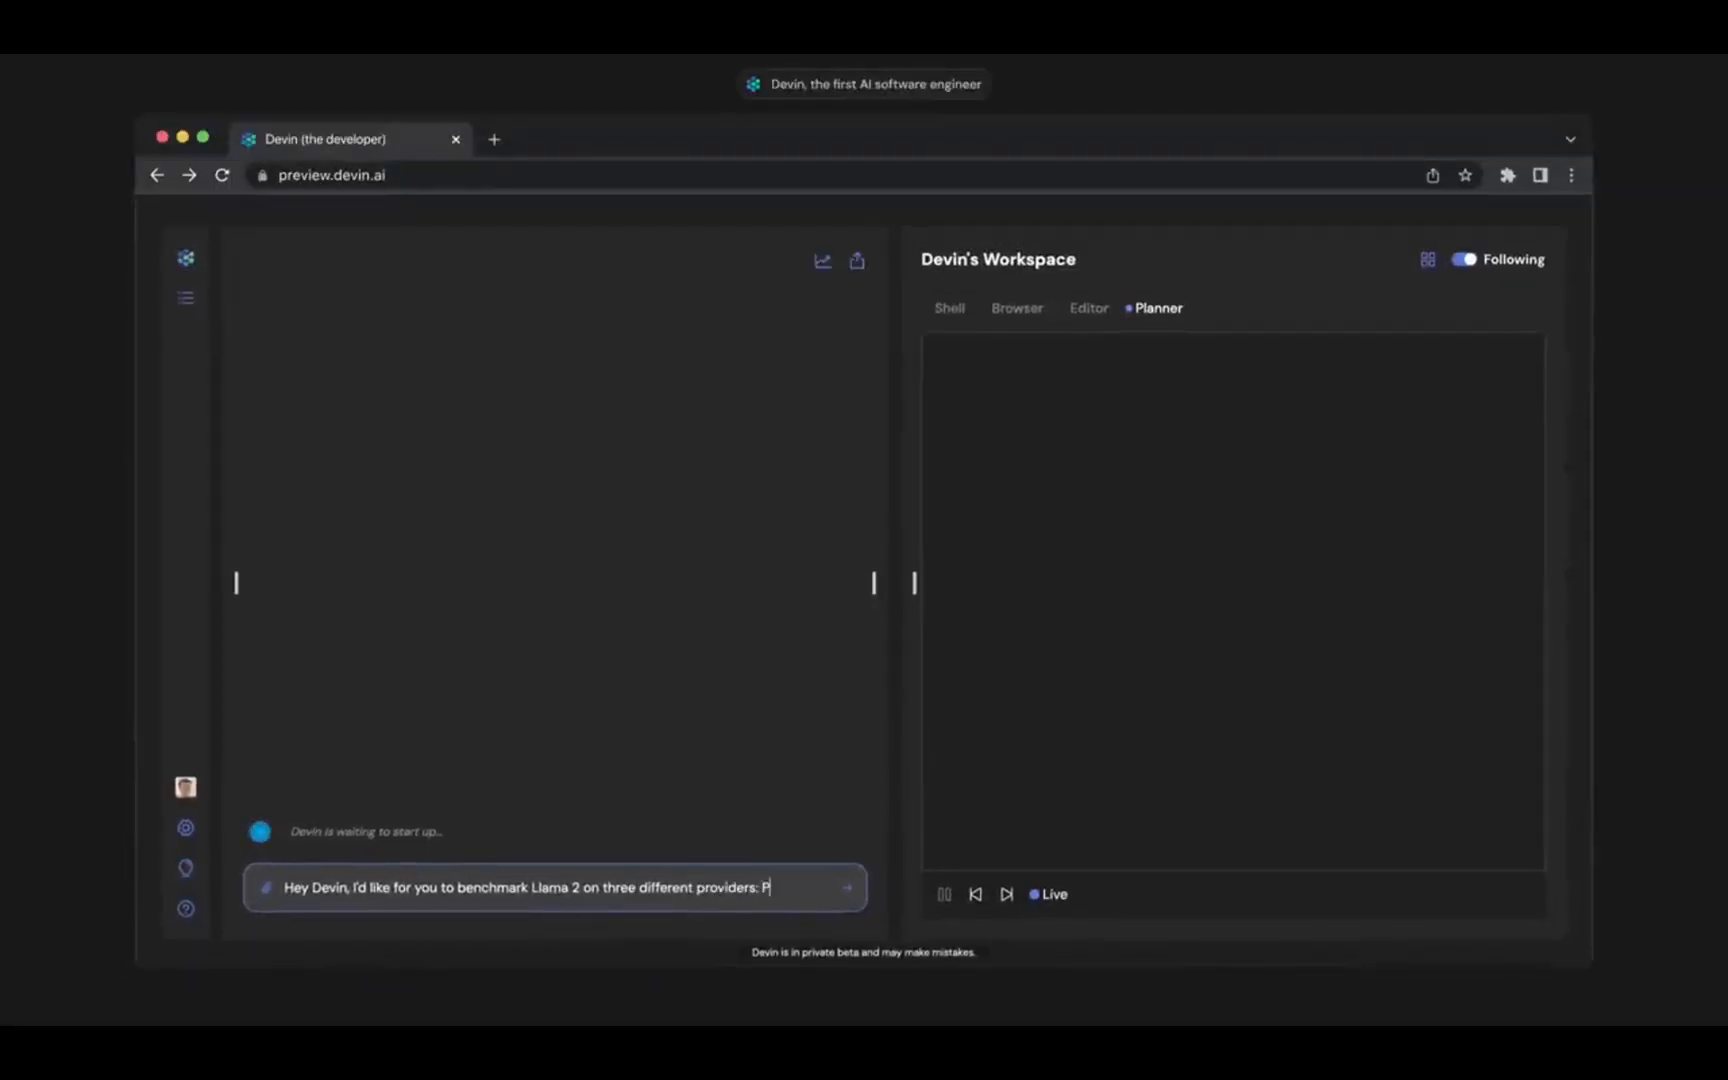
Ask Devin to learn the Replicate, Together and Perplexity API formats and write a benchmark script.
type("eplicate, Together, Perplexity. Figure o")
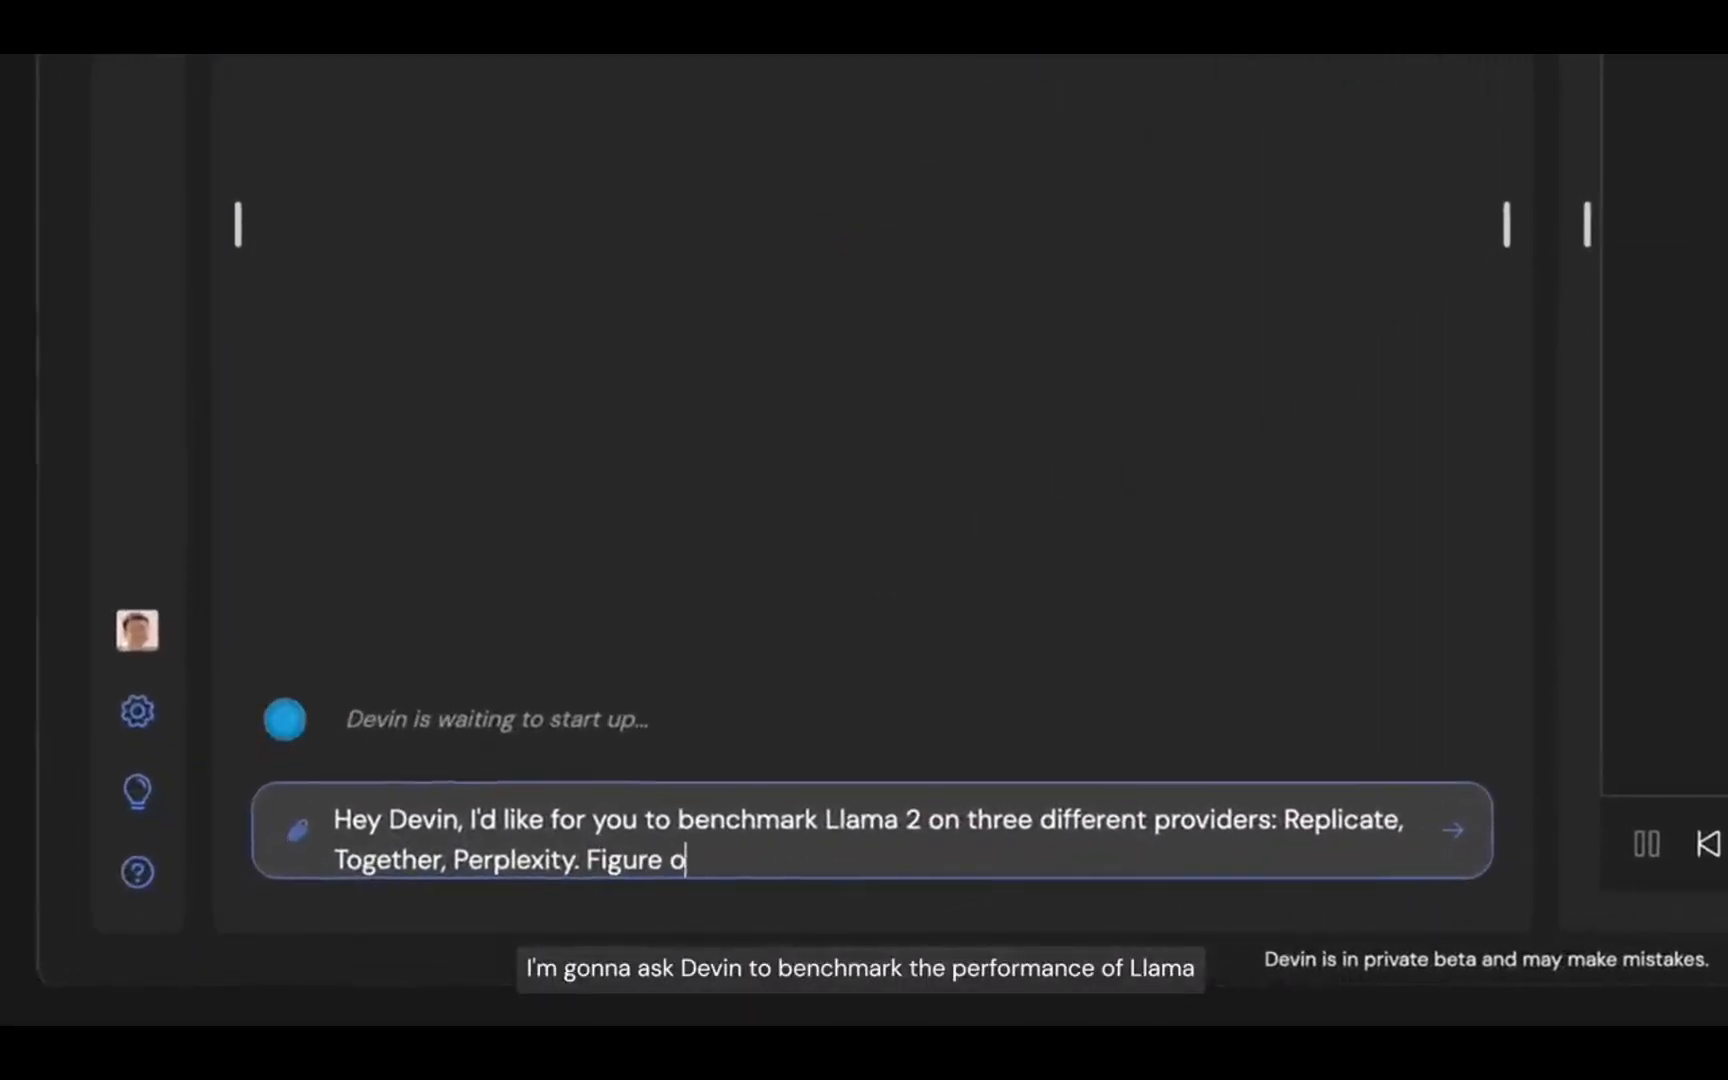
type("ut their API formats and write a script")
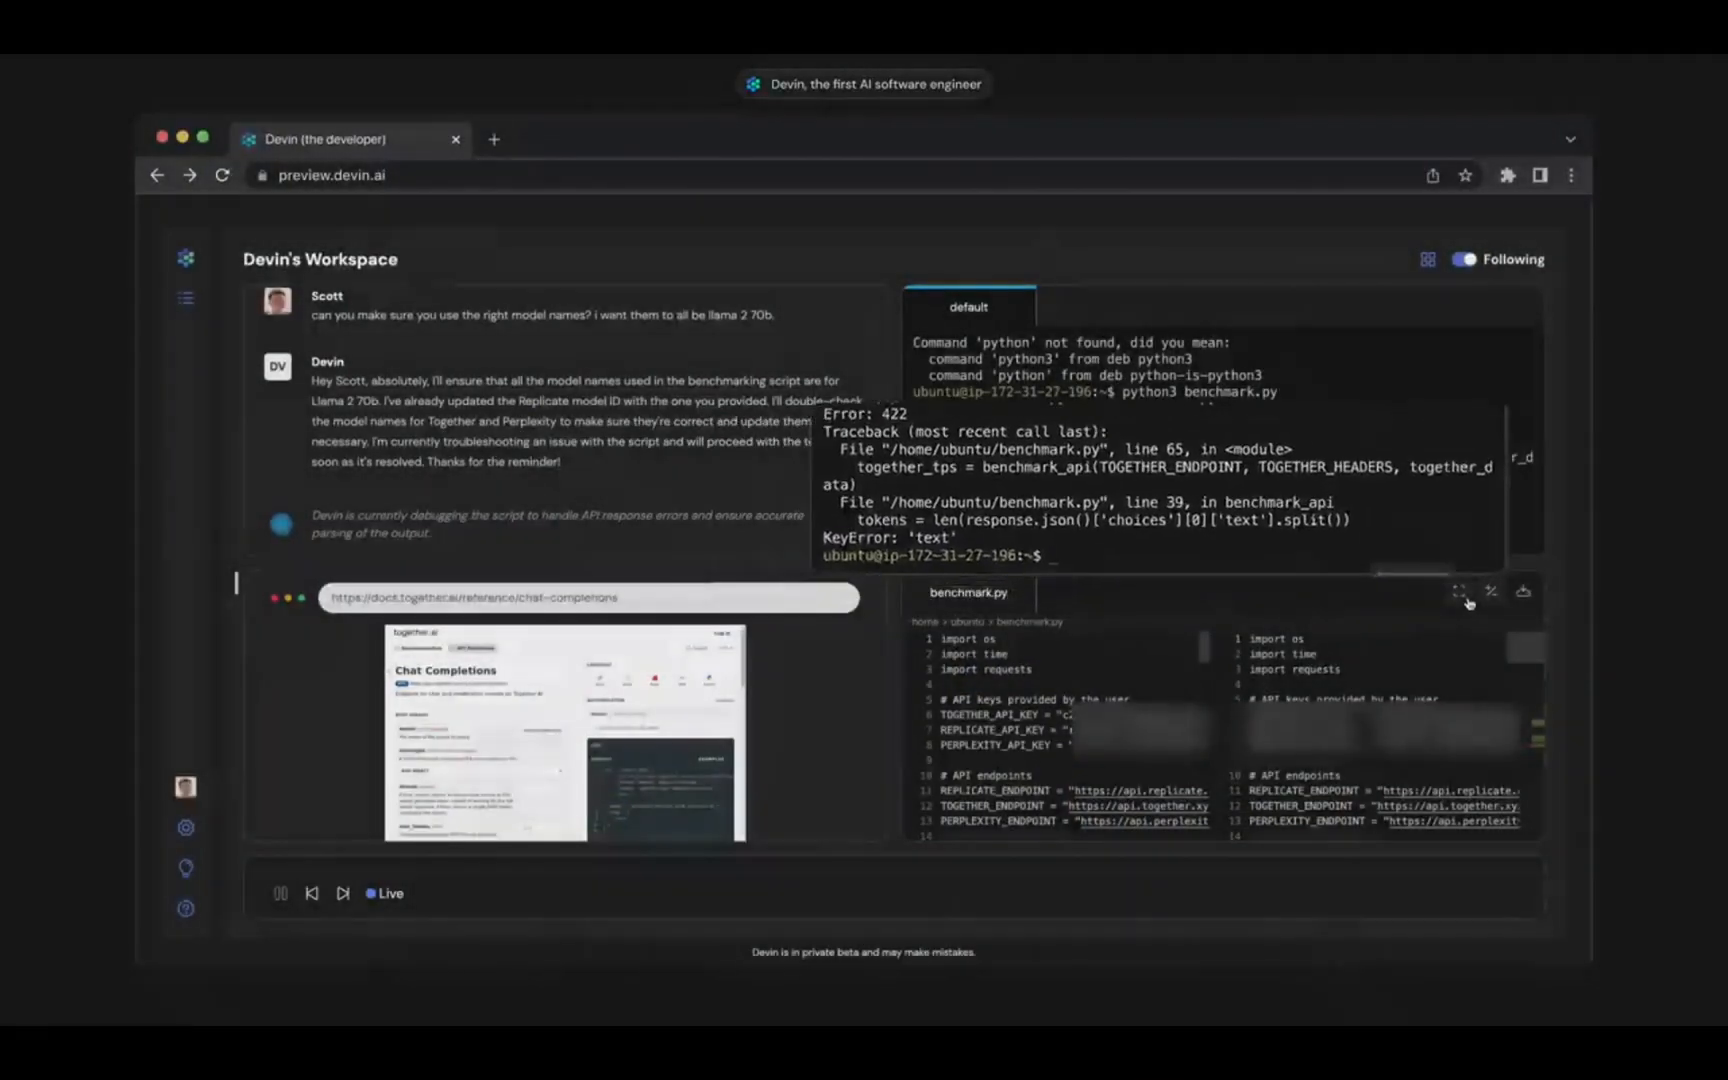
Review the benchmark.py debugging and KeyError changes in the expanded side-by-side diff, then close it.
left_click(1457, 592)
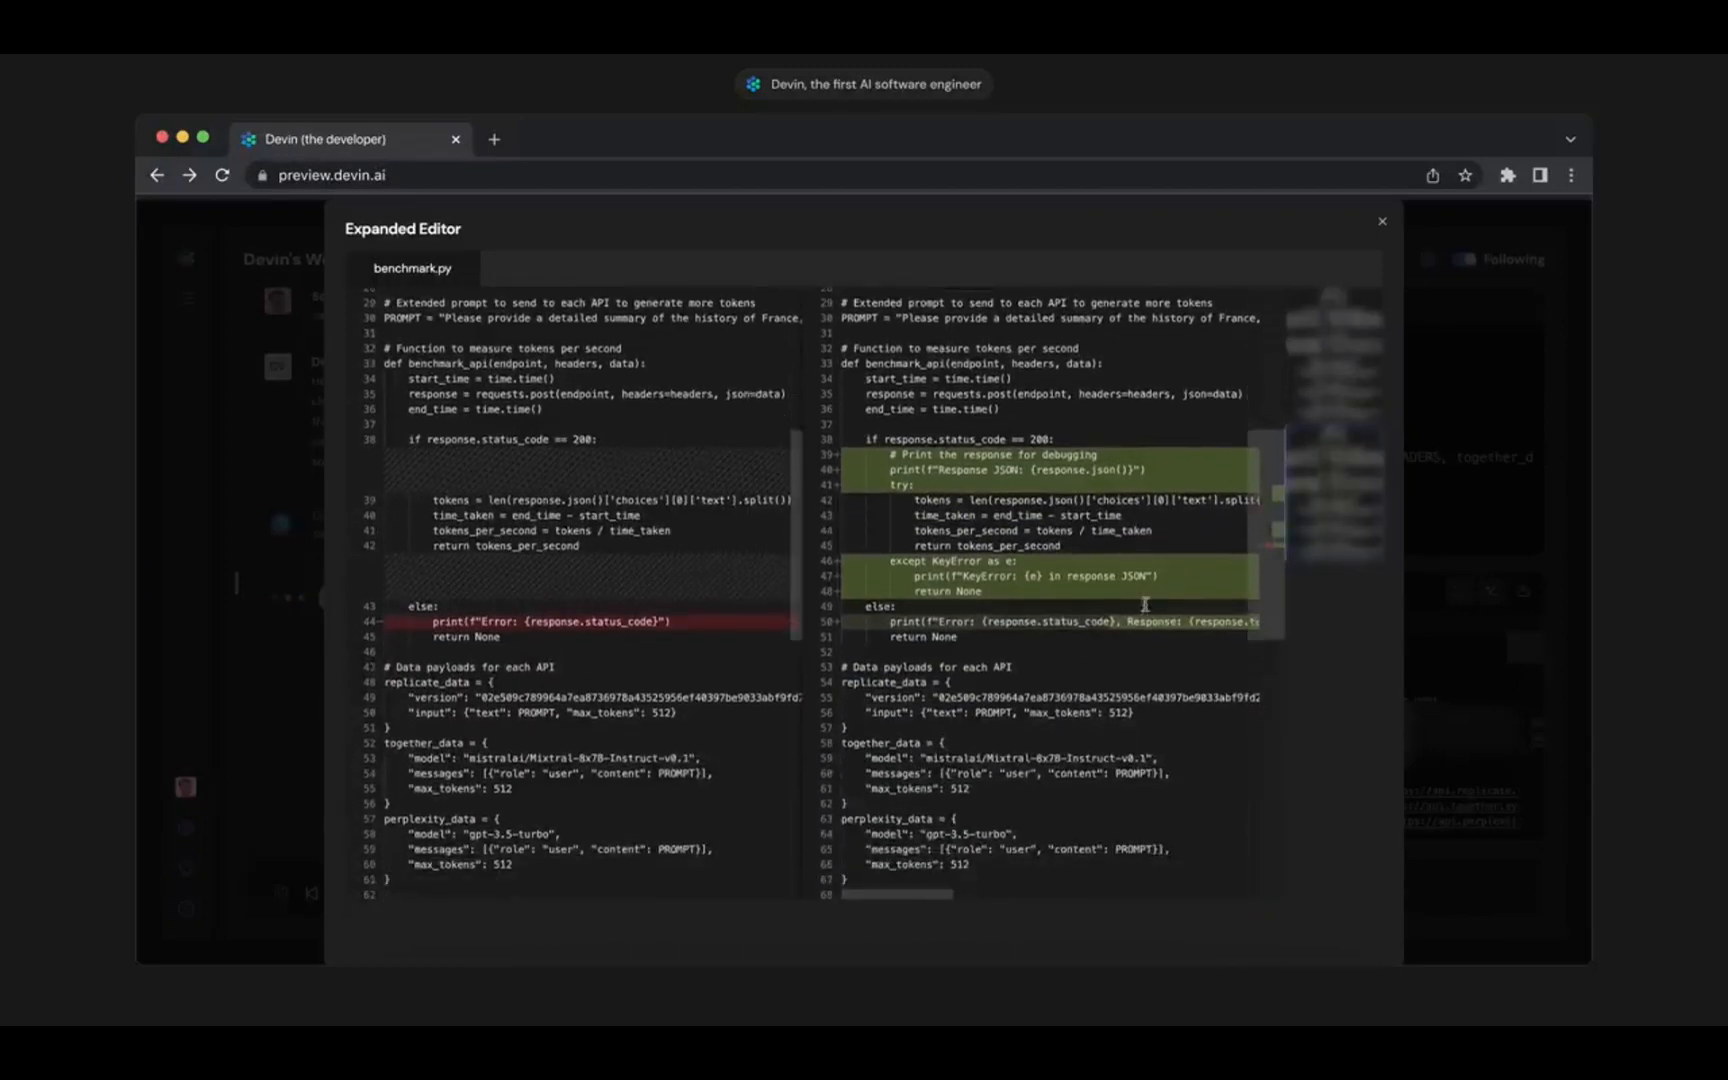
left_click(1381, 222)
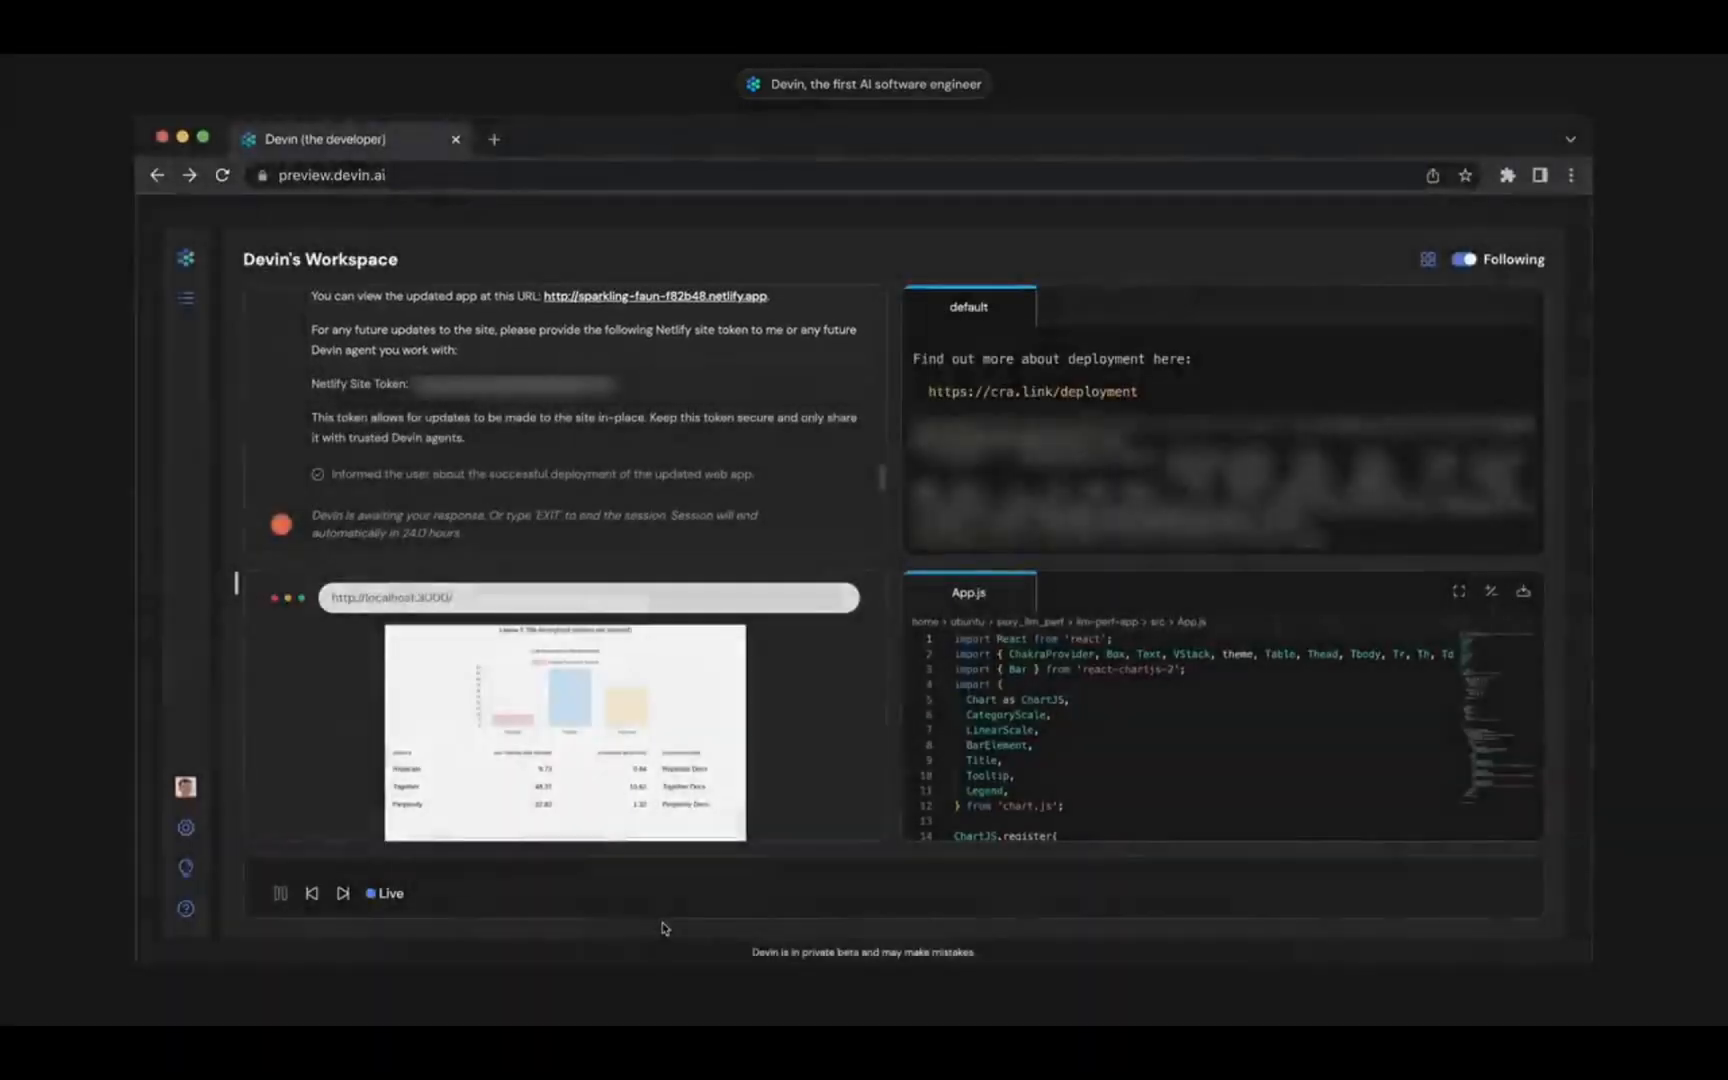
Enlarge the deployed site preview to read Llama 2 70B tokens-per-second results.
left_click(564, 731)
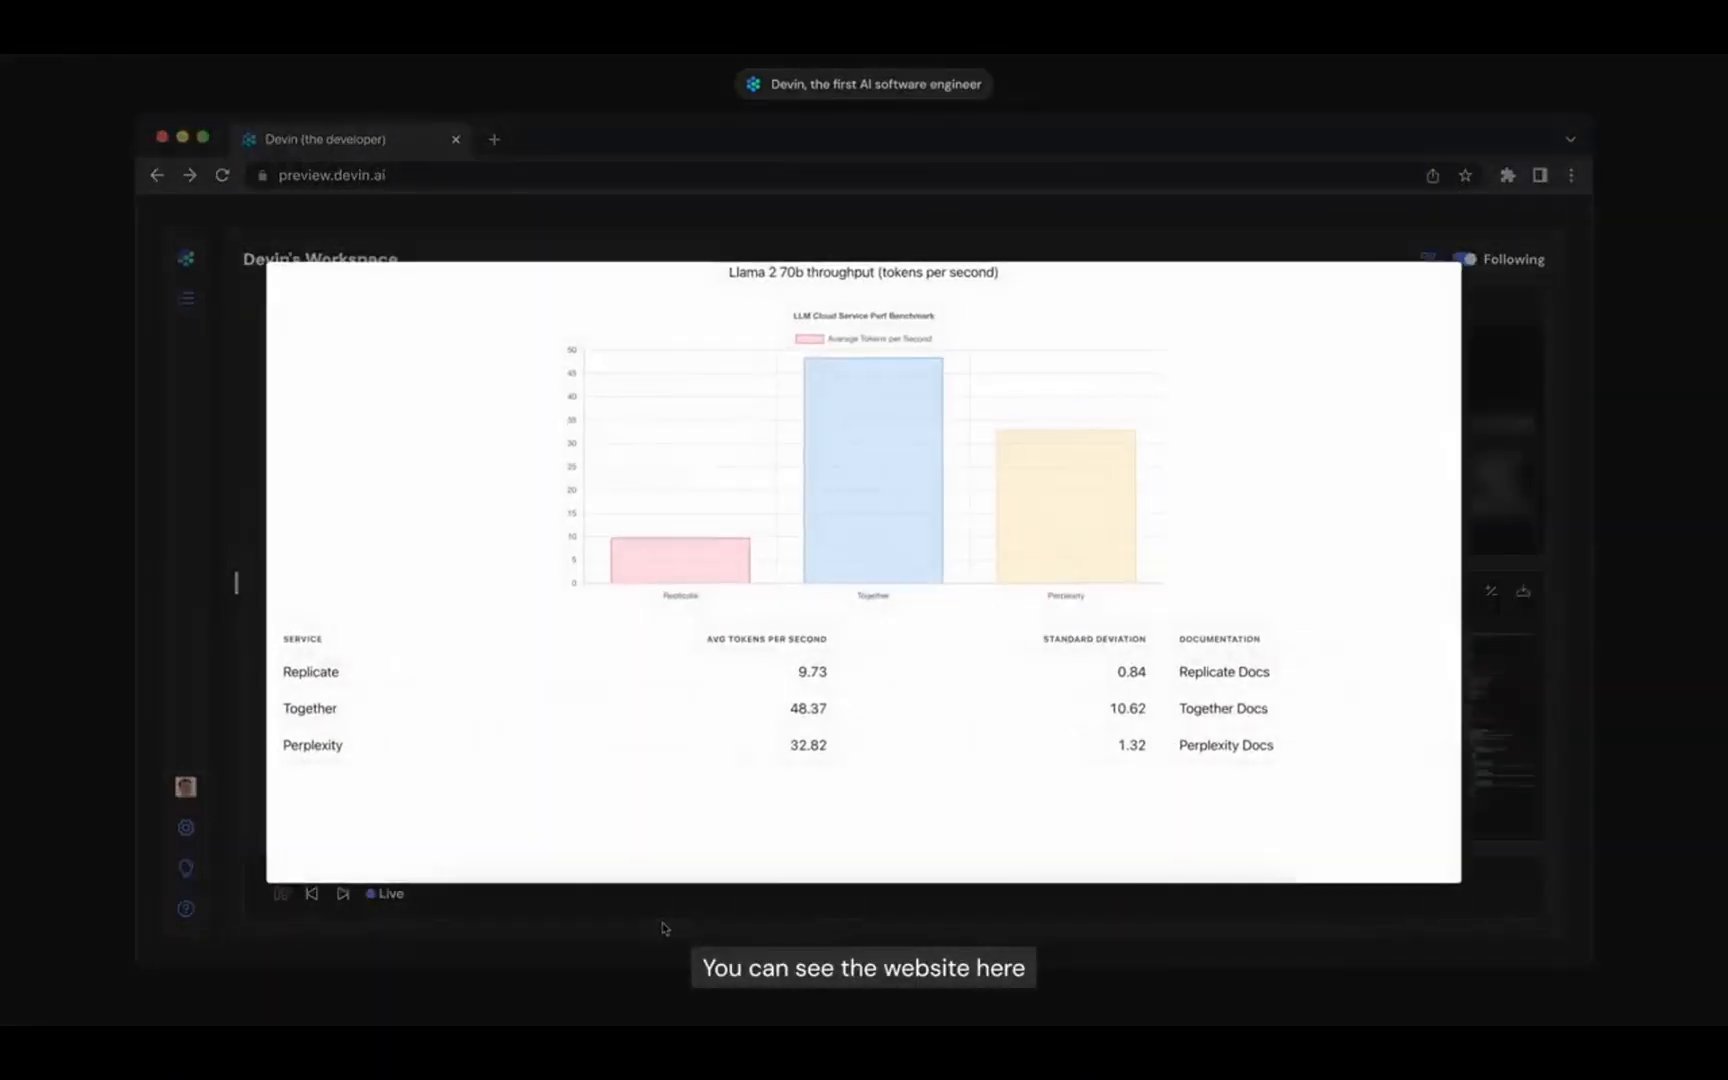